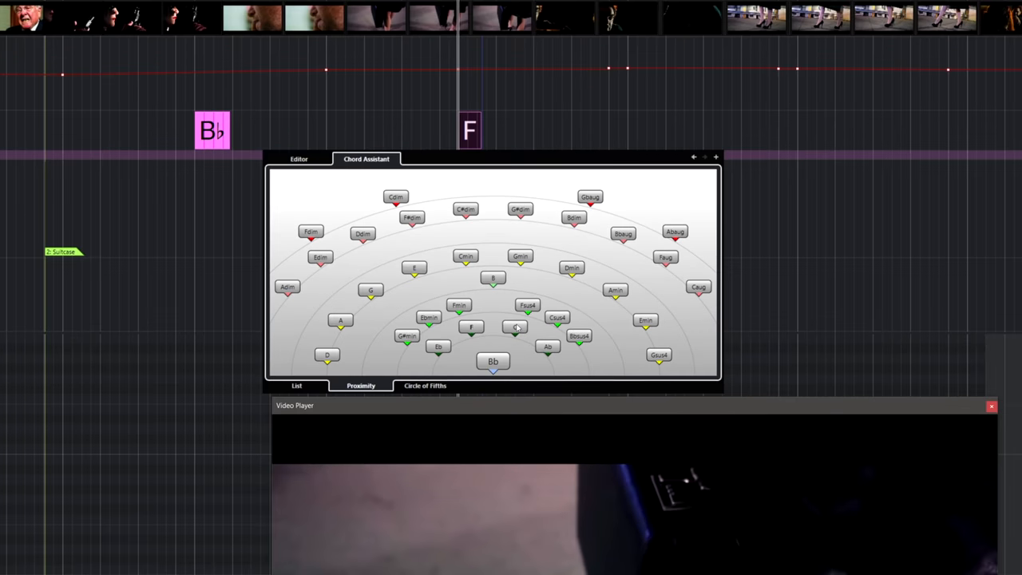
# Bring up Expression Map Setup showing the Violins1 sustain, tremolo, legato and trills slots.
pyautogui.click(466, 209)
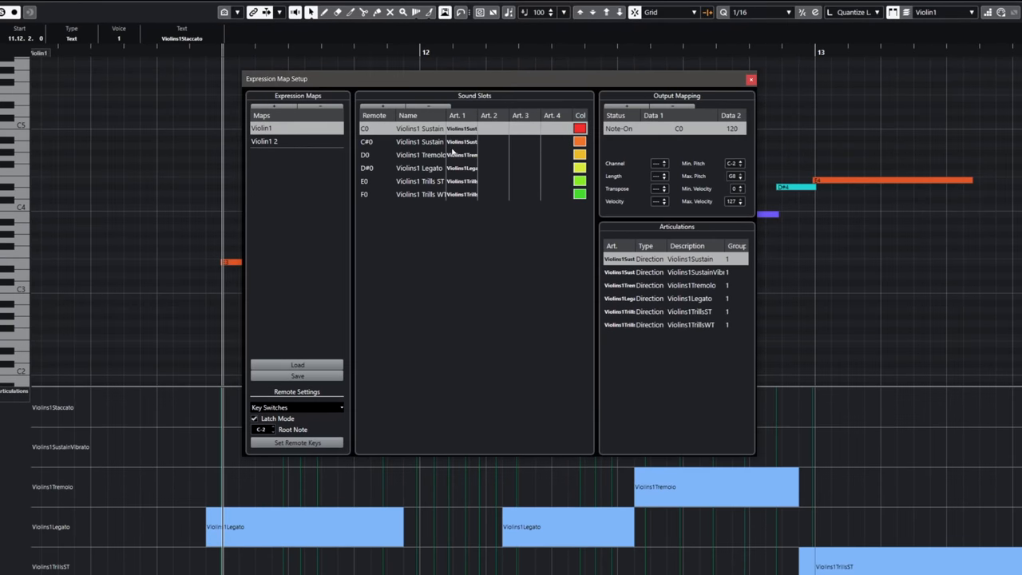
pyautogui.click(419, 153)
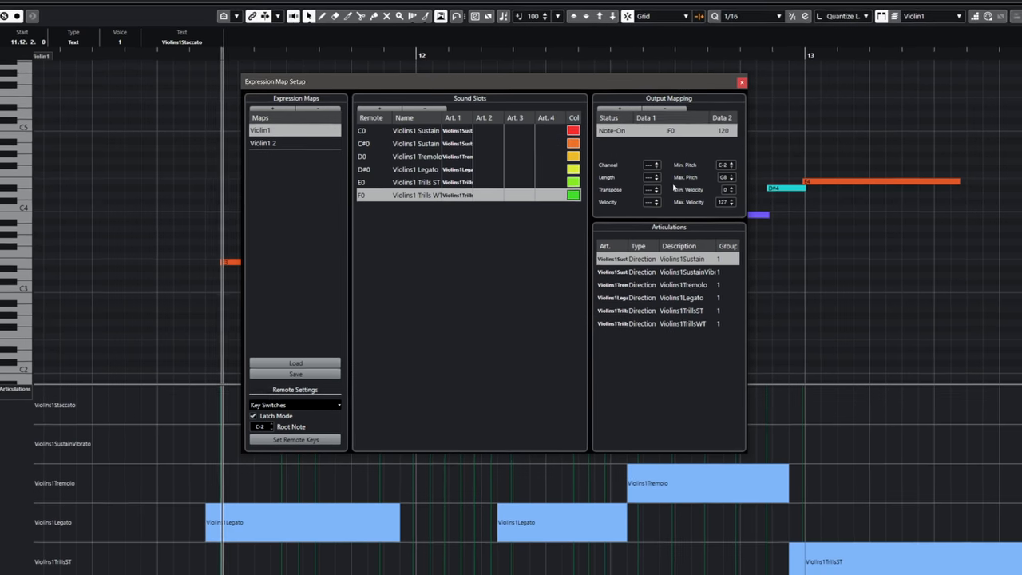
pyautogui.click(740, 81)
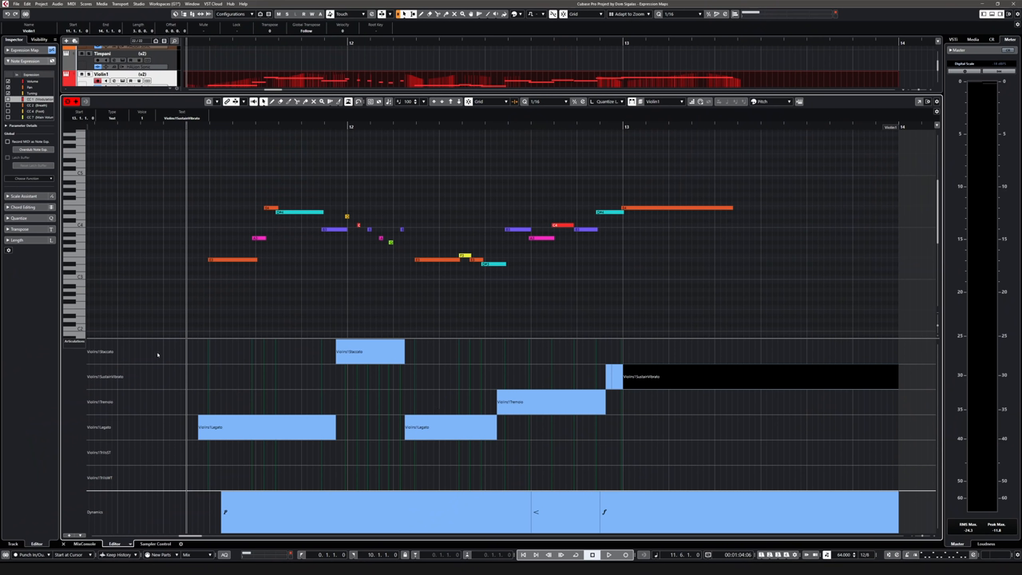
pyautogui.moveTo(229, 457)
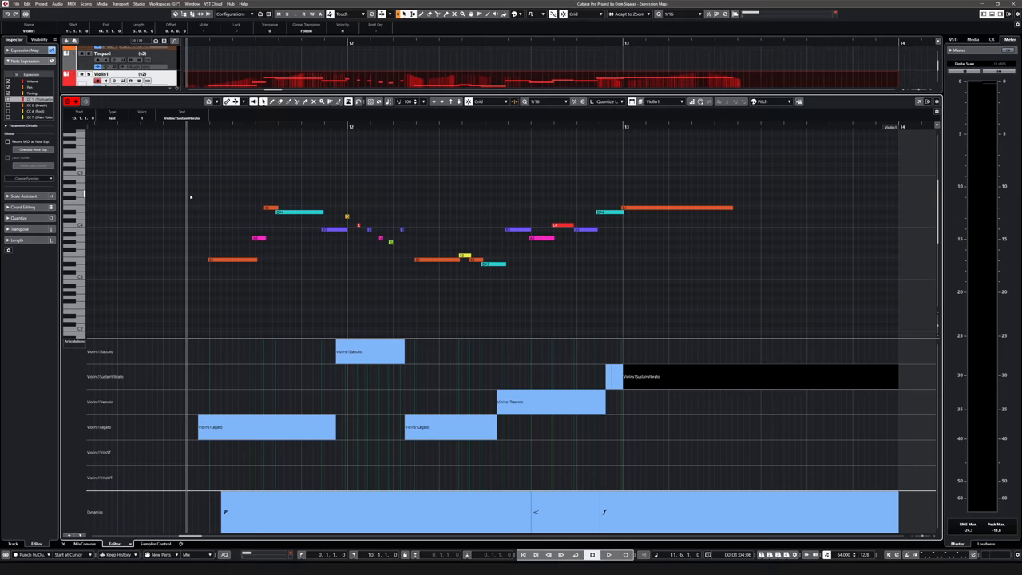
# Start playback of the violin melody so its assigned articulations sound.
pyautogui.click(609, 554)
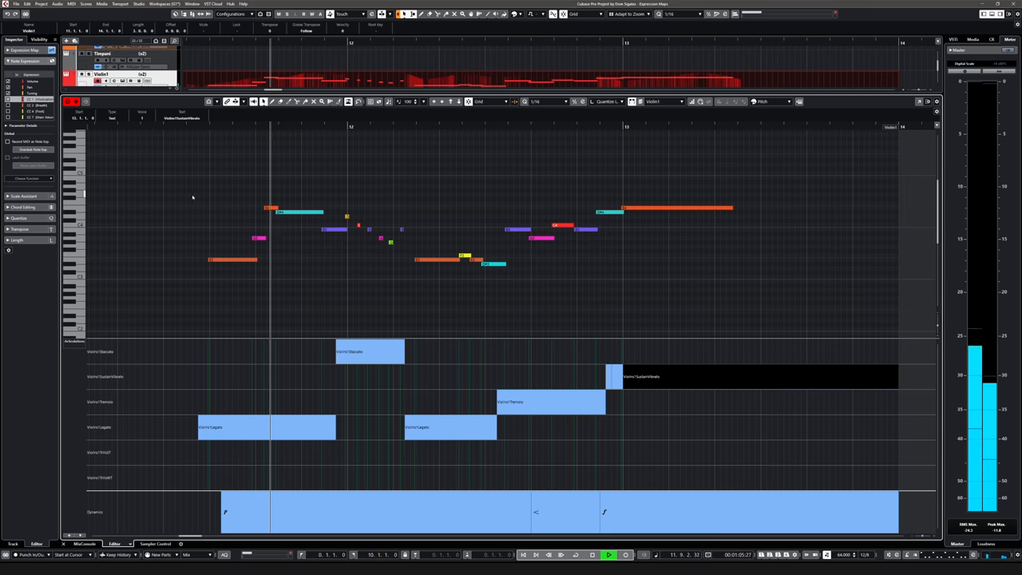